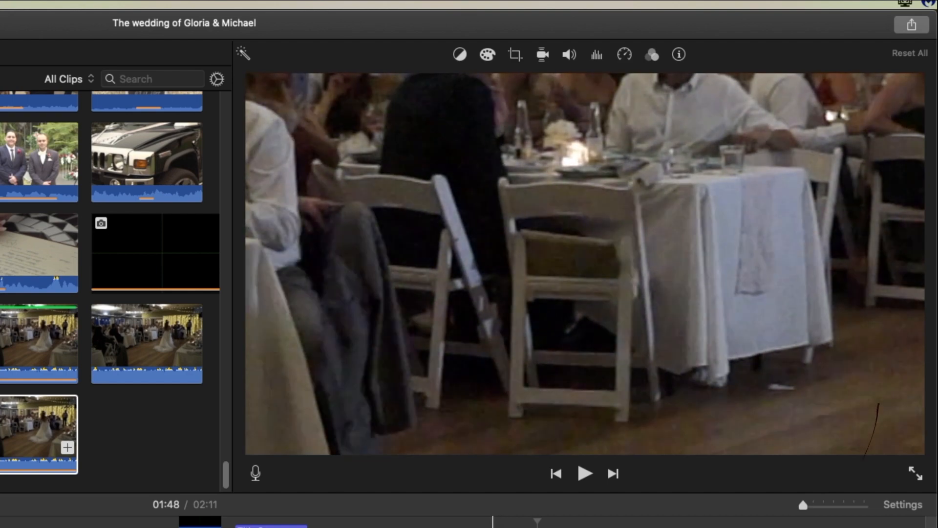
Play and pause the table close-up to inspect noise, then choose the source clip.
click(585, 473)
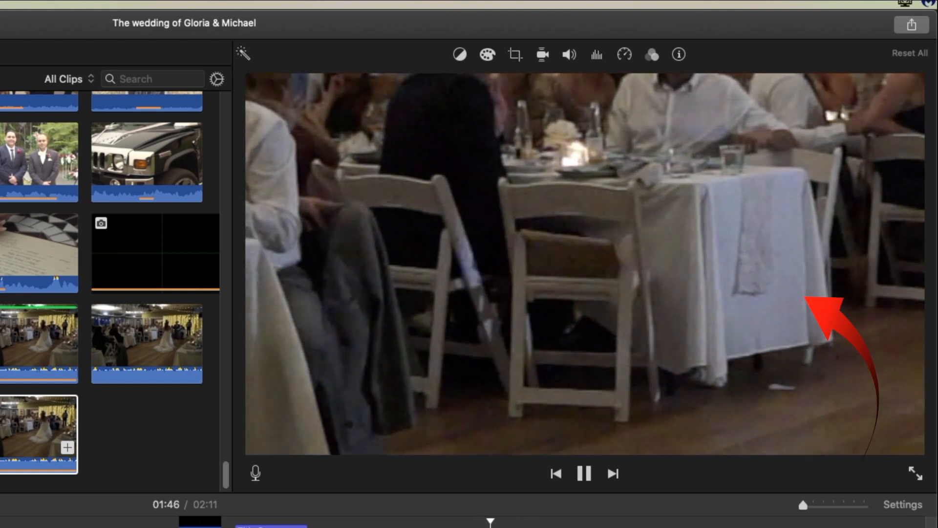
click(584, 474)
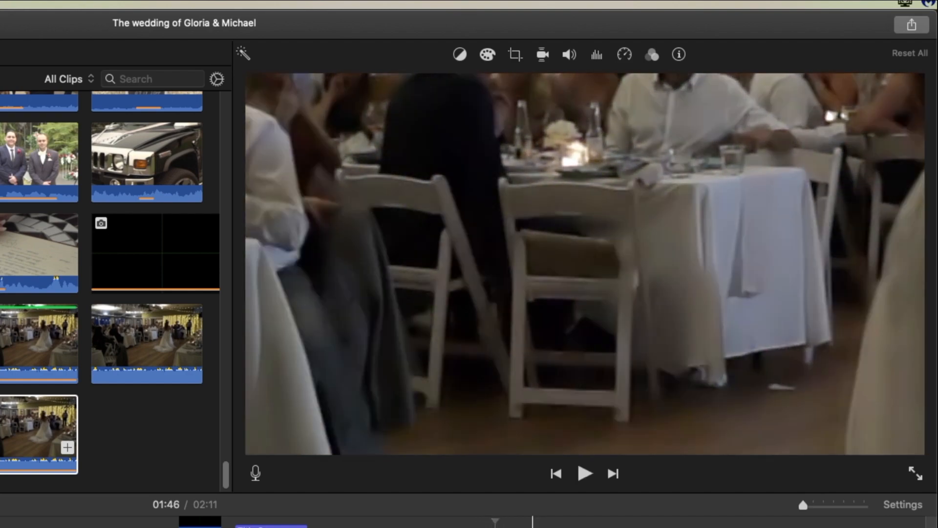
click(585, 473)
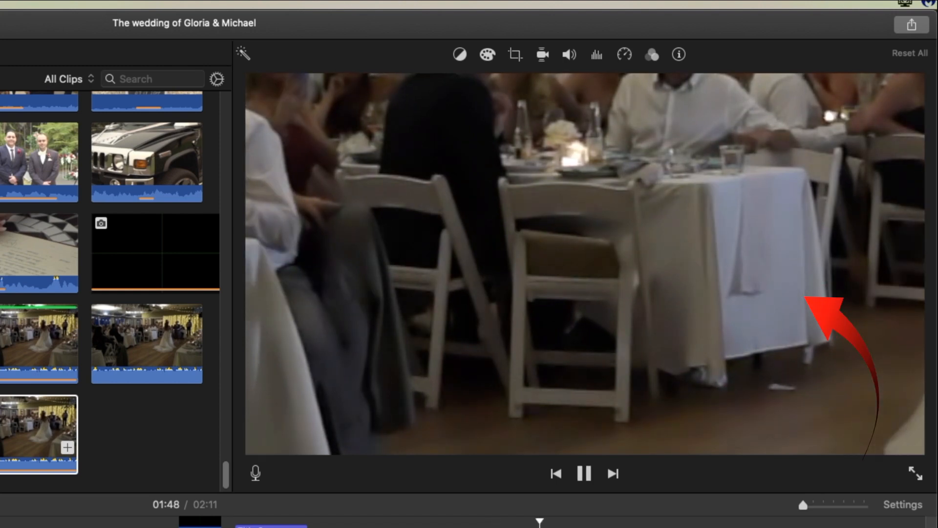
click(584, 474)
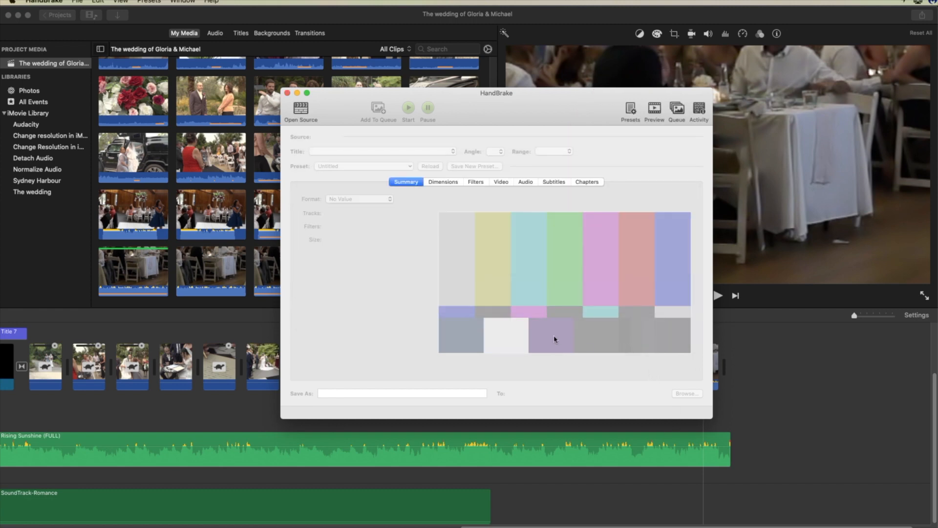
click(300, 111)
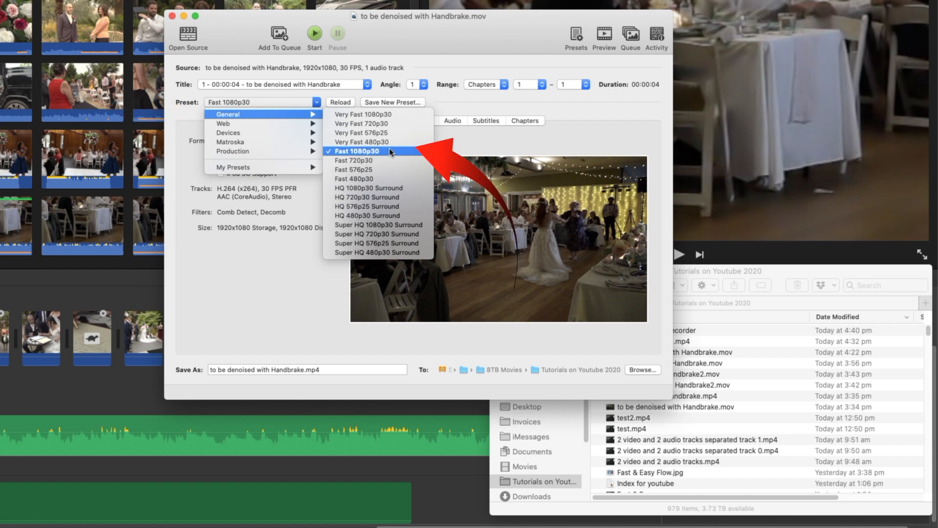
mouse_move(357, 151)
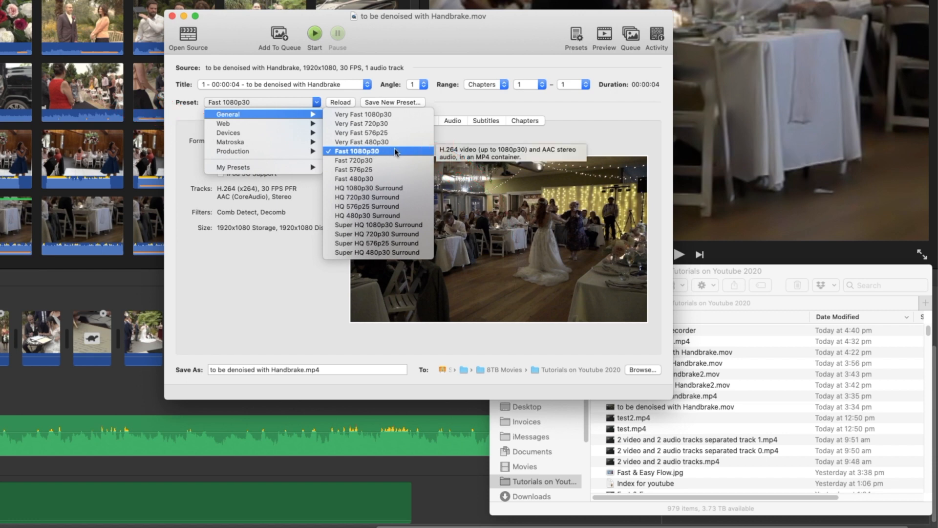
mouse_move(393, 153)
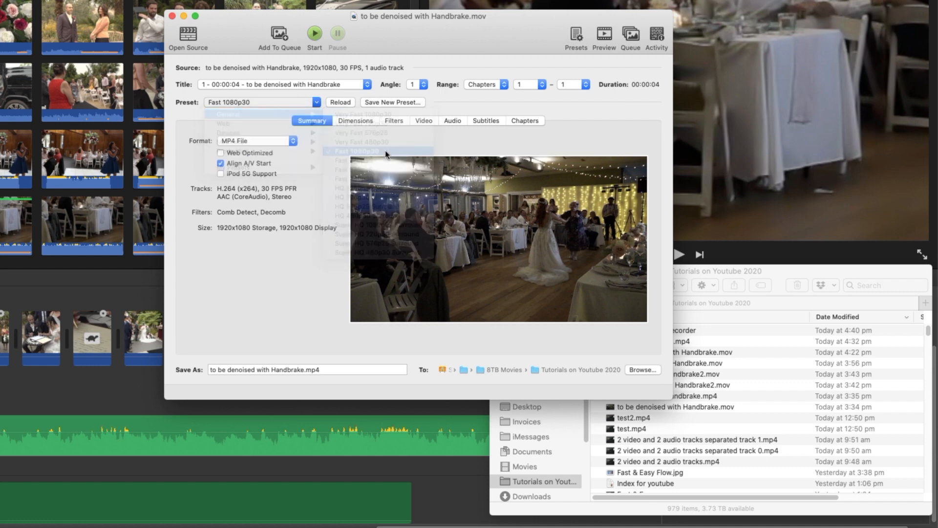
In Filters, set Denoise to NLMeans with the Medium preset and Grain tune.
click(360, 151)
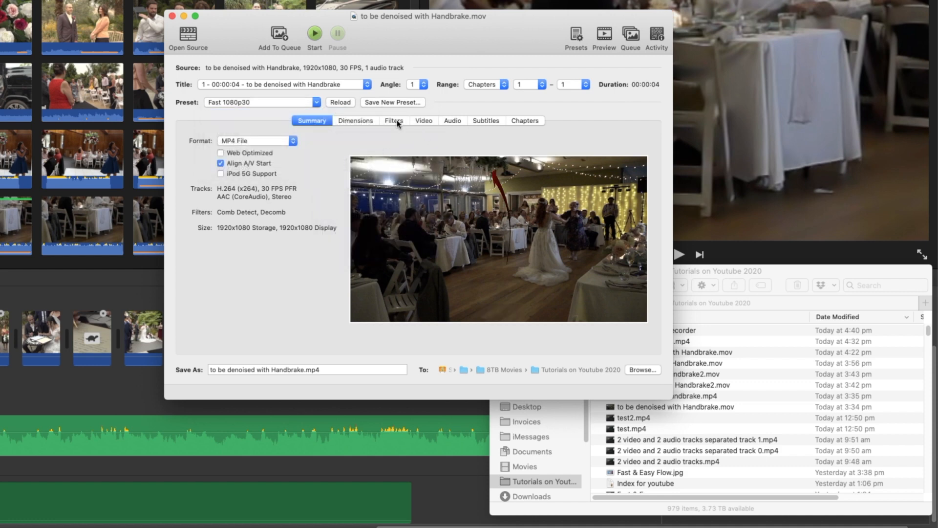
click(393, 121)
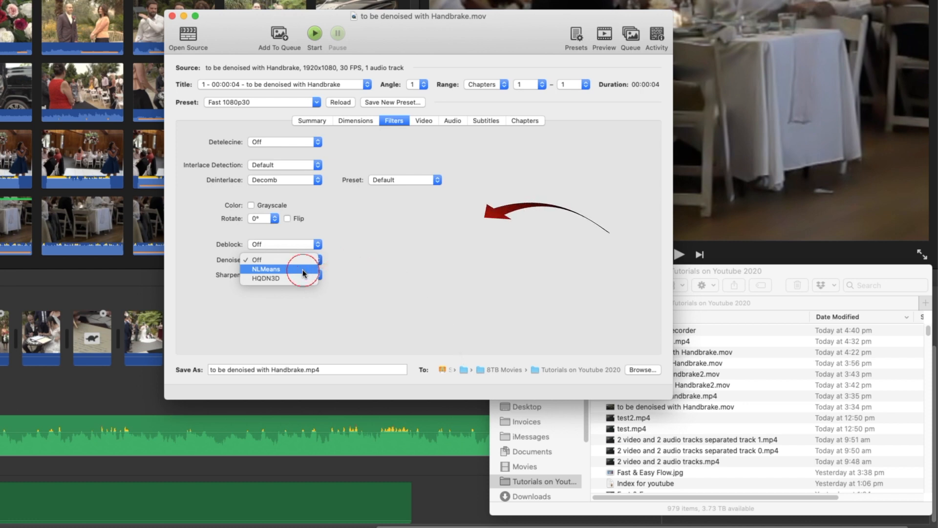
click(265, 268)
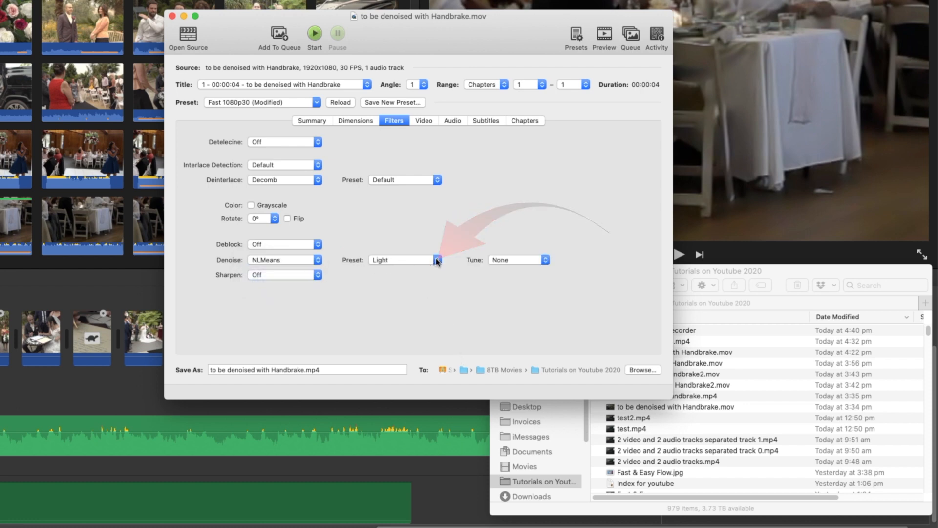
click(437, 259)
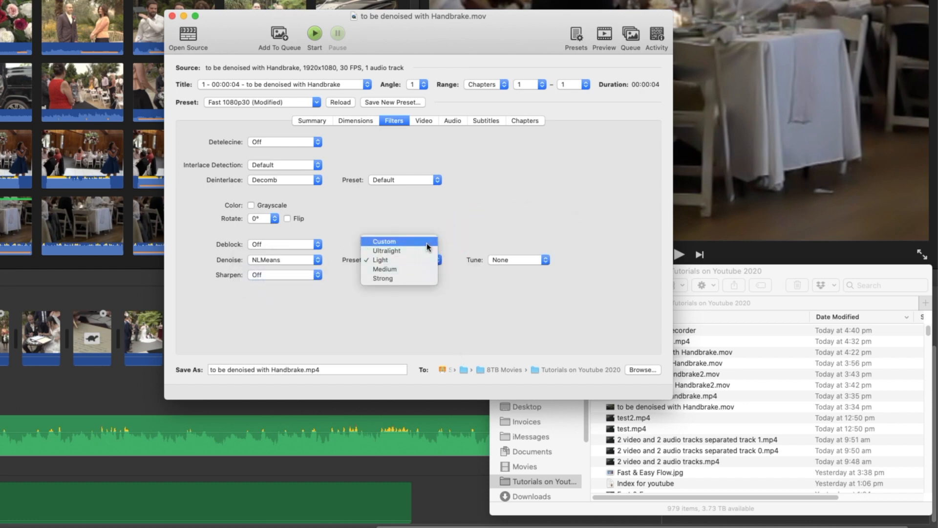
mouse_move(417, 269)
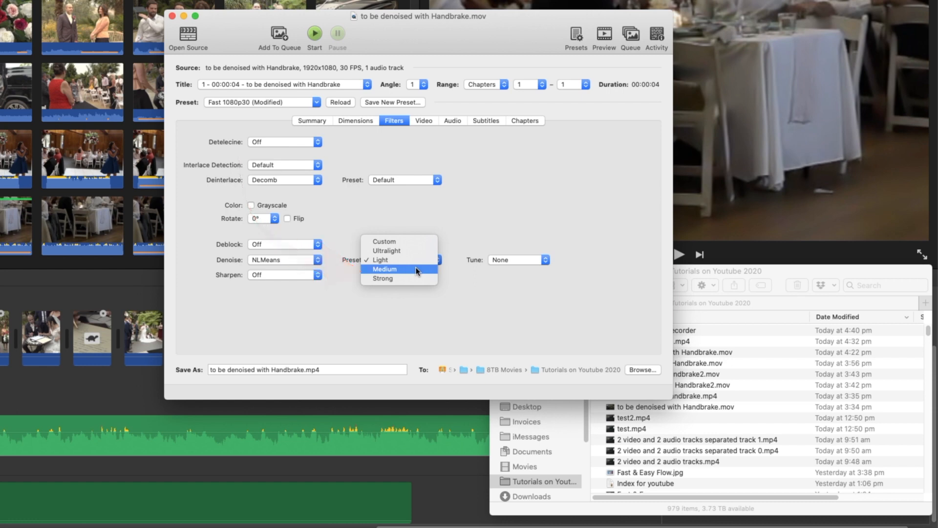
mouse_move(418, 278)
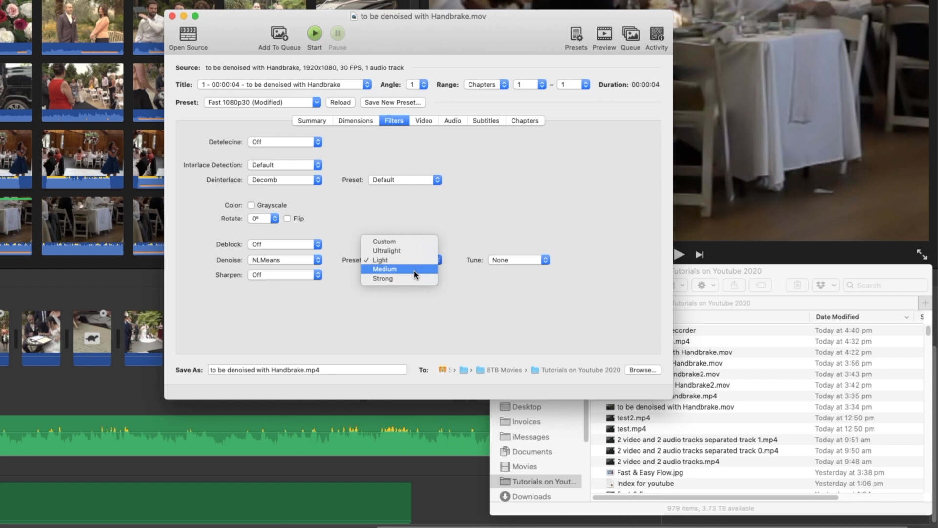
click(384, 269)
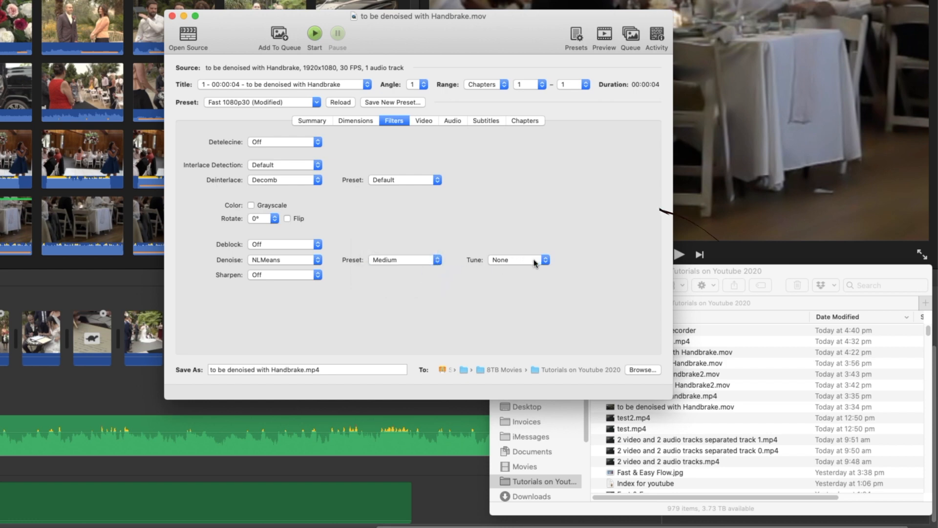
click(518, 260)
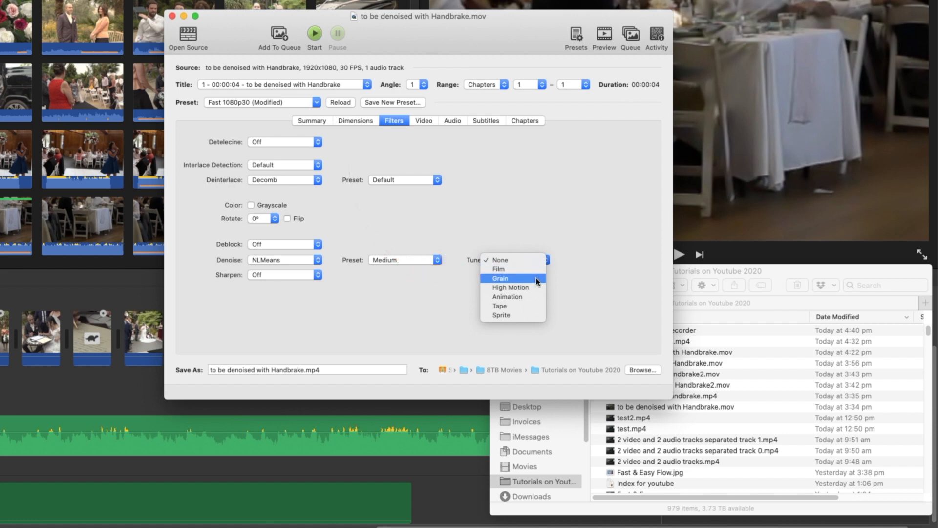
mouse_move(509, 288)
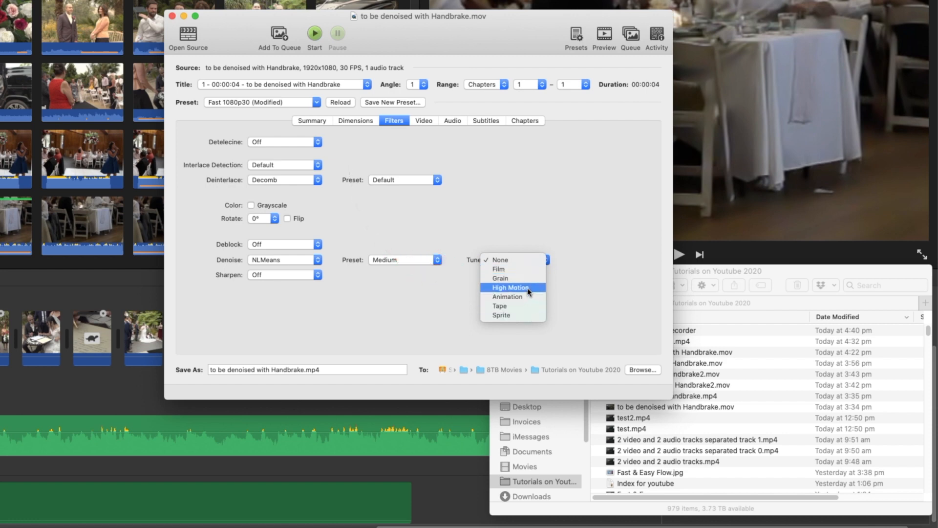
click(499, 278)
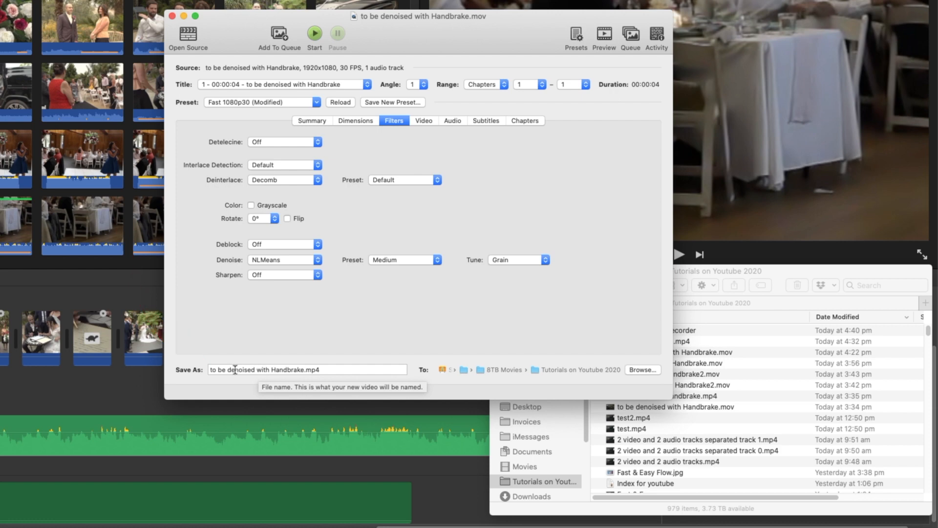
Rename the output to 'denoised with Handbrake.mp4' and start encoding.
click(227, 370)
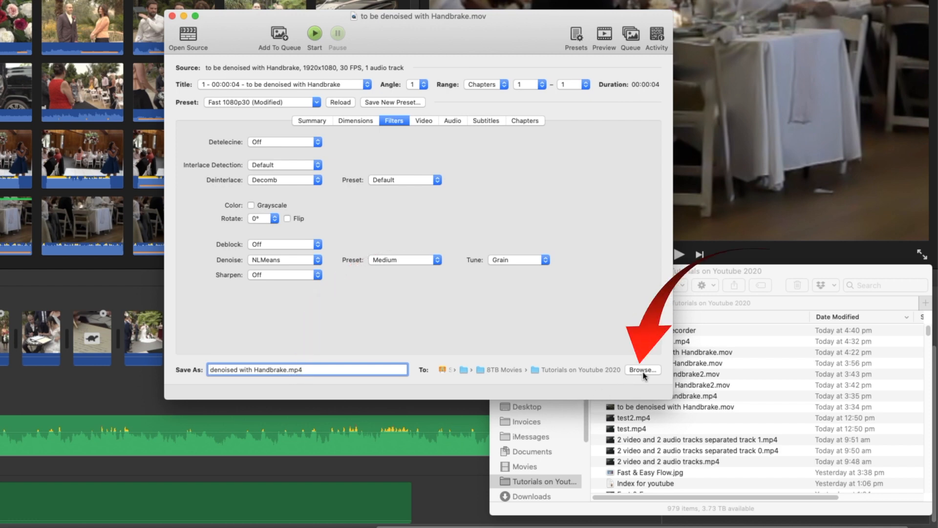
mouse_move(643, 370)
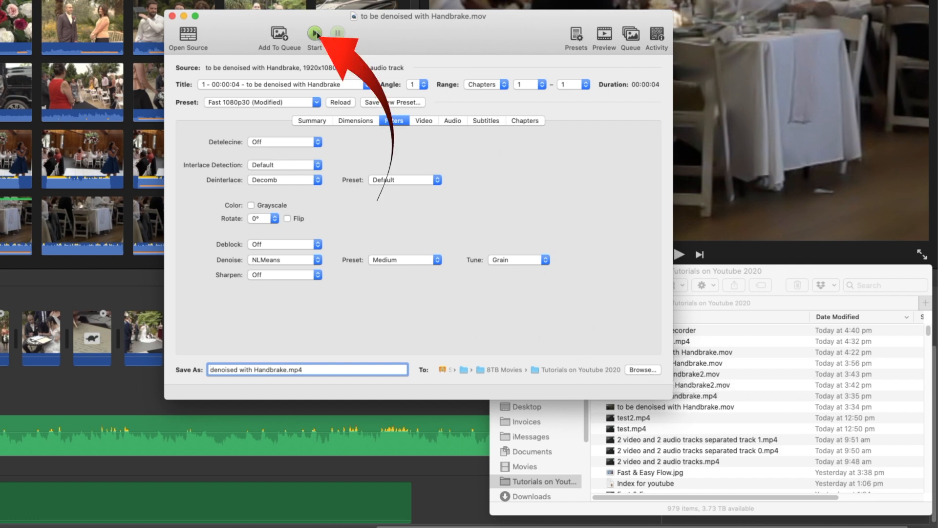
click(315, 34)
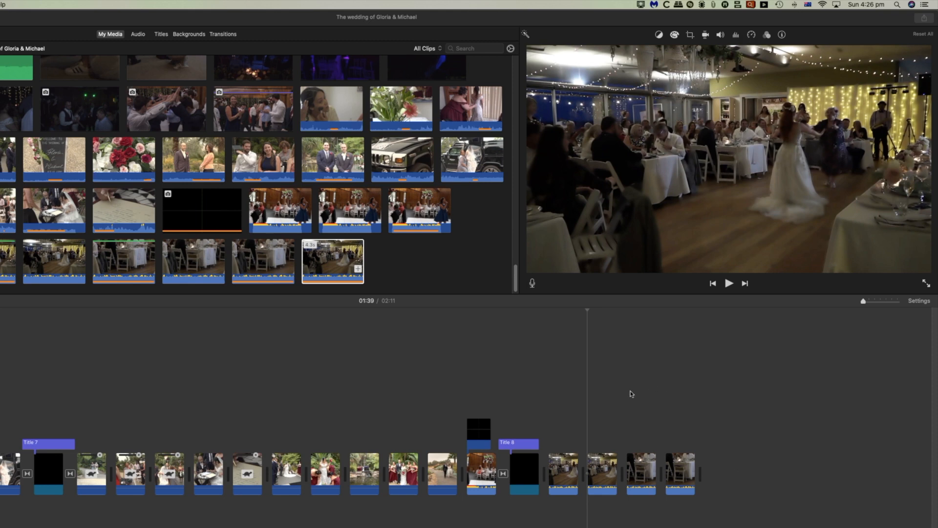
mouse_move(566, 310)
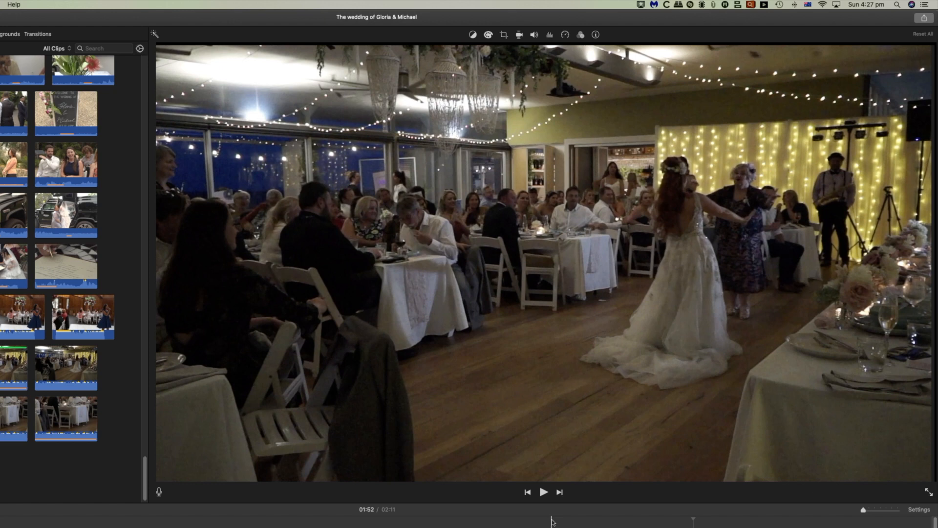
click(543, 492)
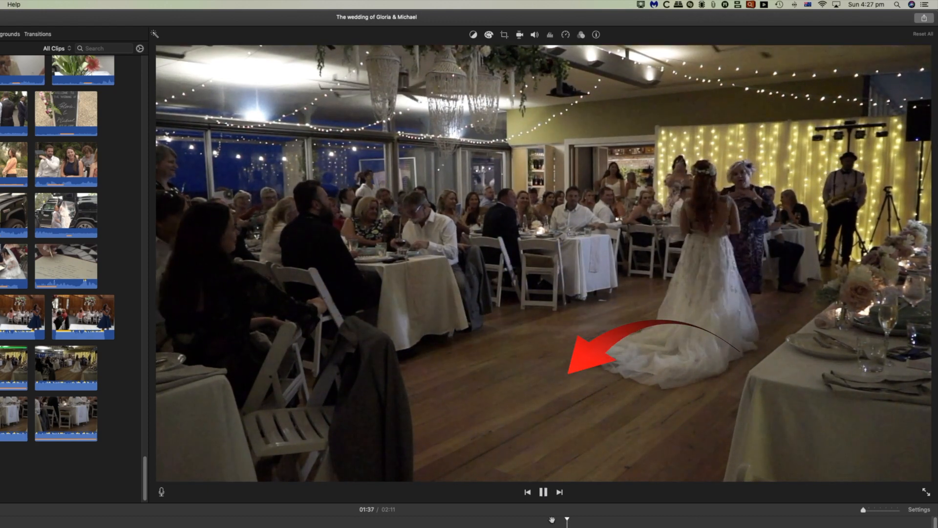
click(542, 492)
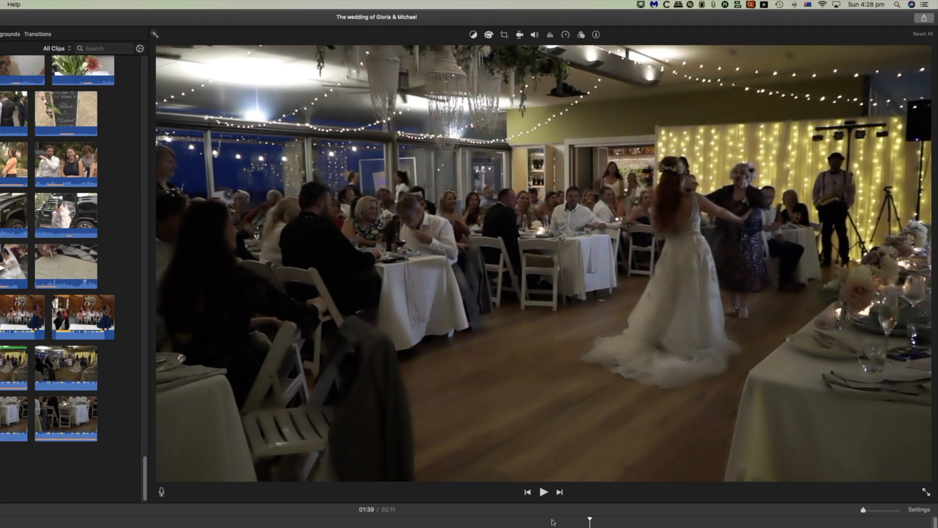
click(543, 493)
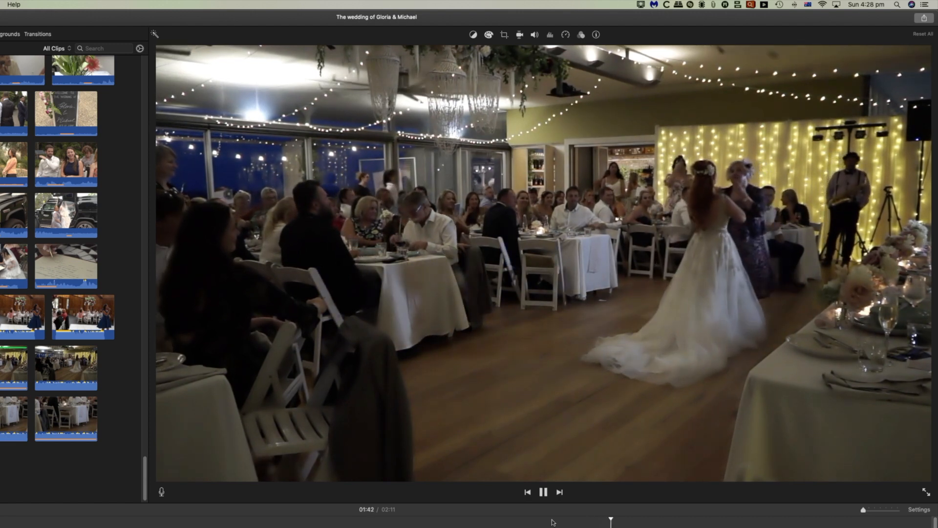
click(543, 492)
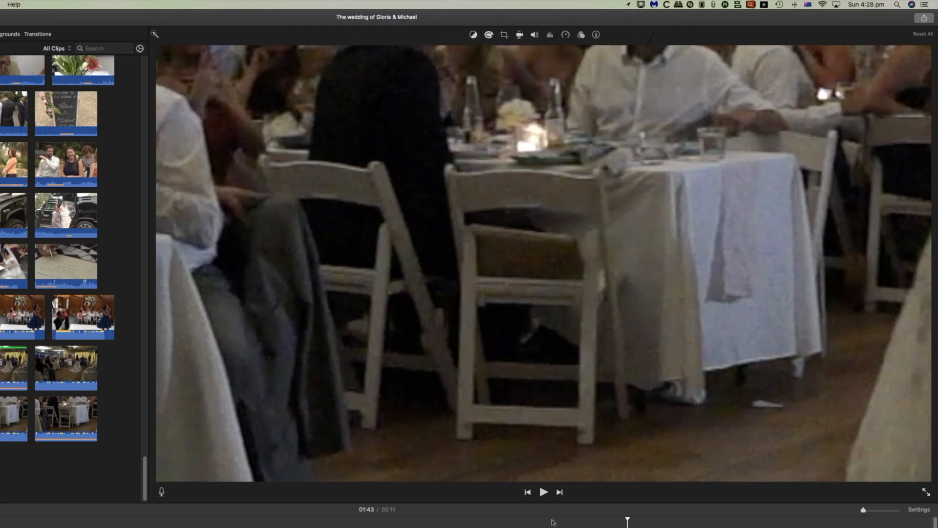
click(543, 491)
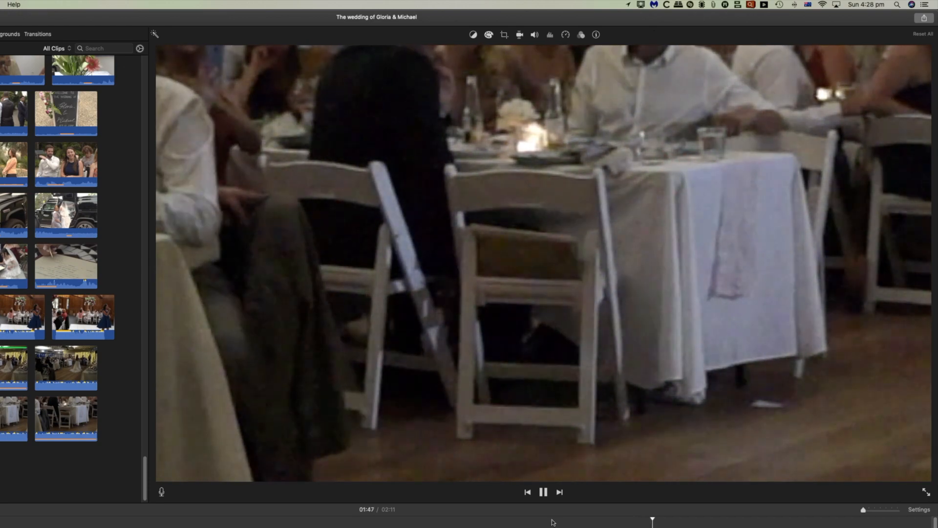
click(544, 492)
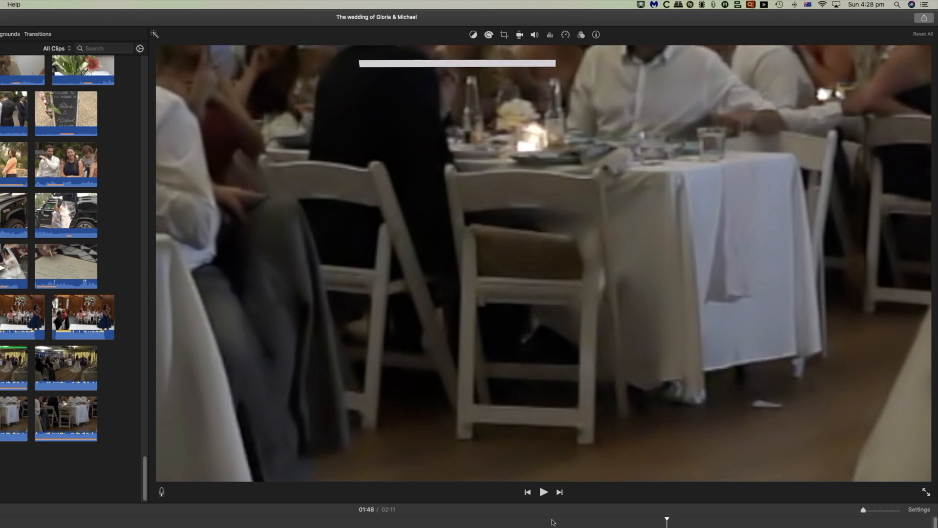
click(544, 491)
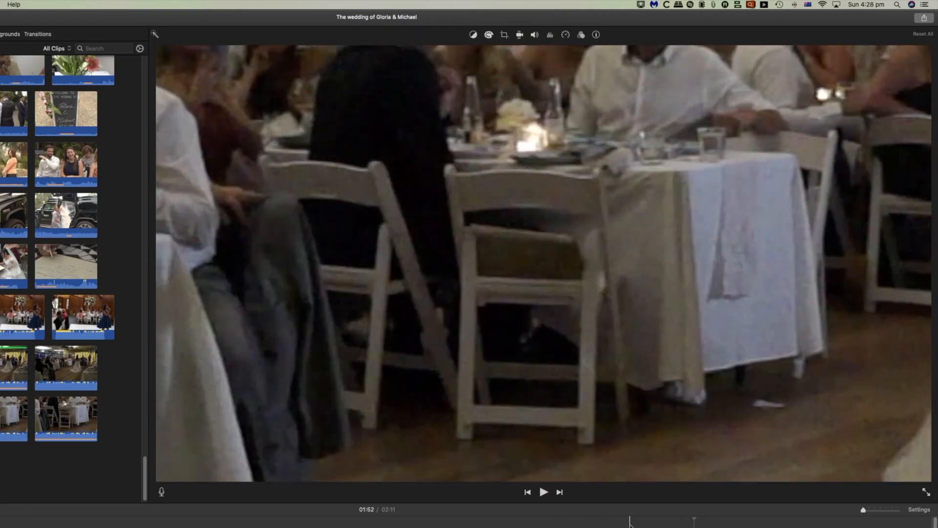
click(542, 492)
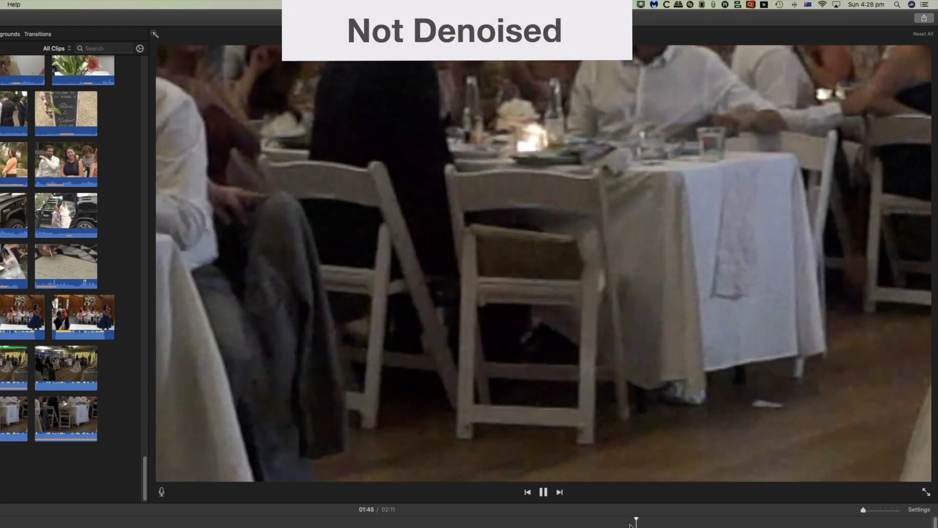